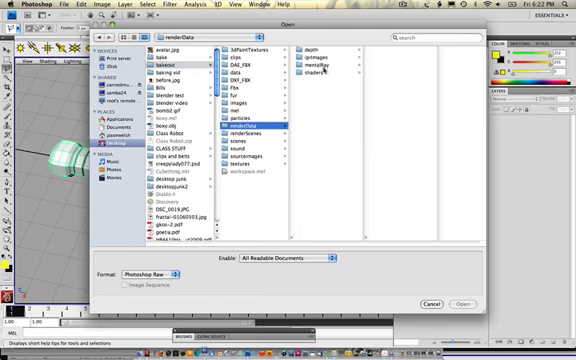
- Browse the project folders and open the baked knife lightmap render
left_click(320, 60)
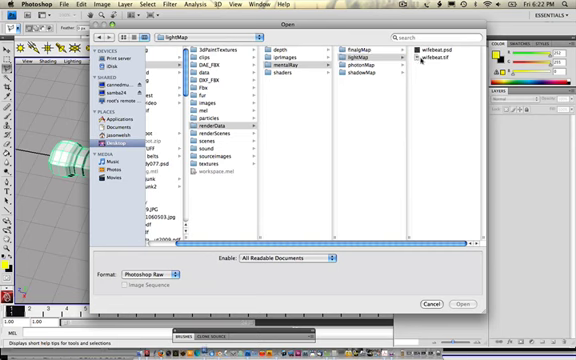
left_click(438, 52)
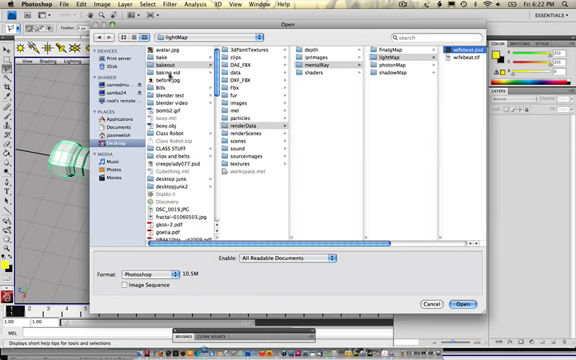
scroll("down", 3)
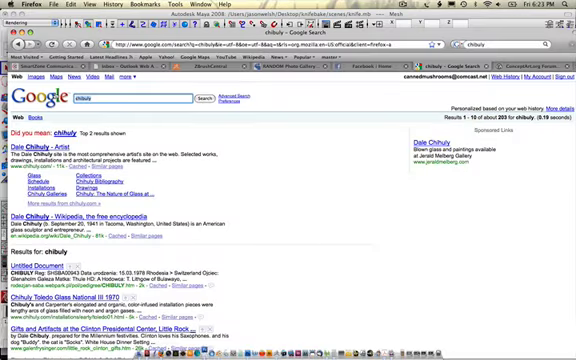
- Search Google Images for steel textures and copy a brushed steel photo
type("steal")
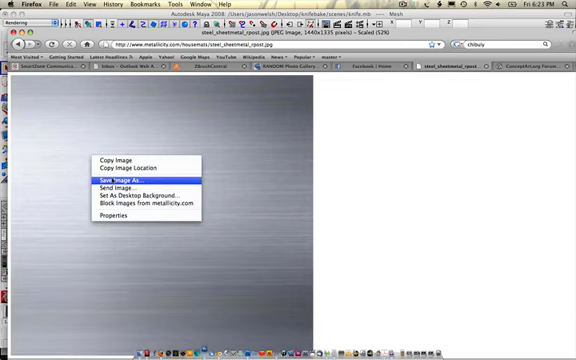
left_click(112, 180)
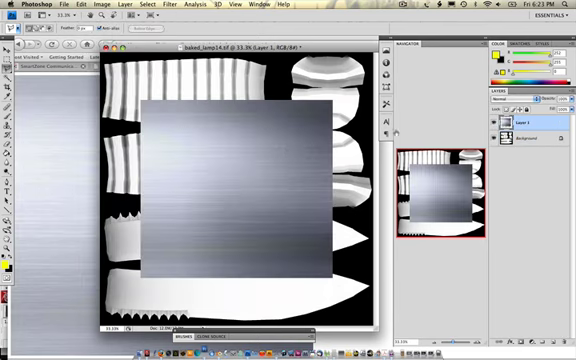
- Free-transform the pasted steel layer to cover the whole canvas and apply it
left_click(512, 98)
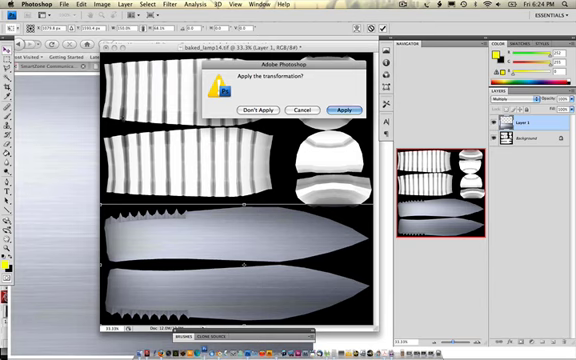
left_click(352, 110)
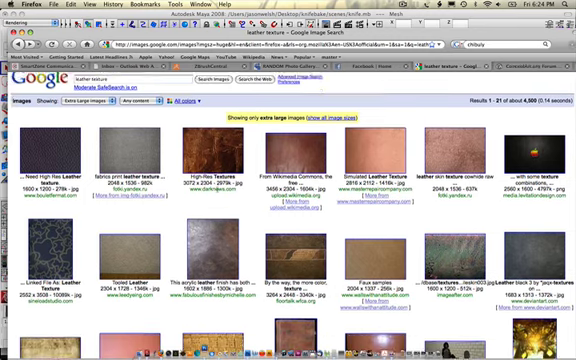
- Find a dark leather texture photo in the image results and copy it
scroll("down", 3)
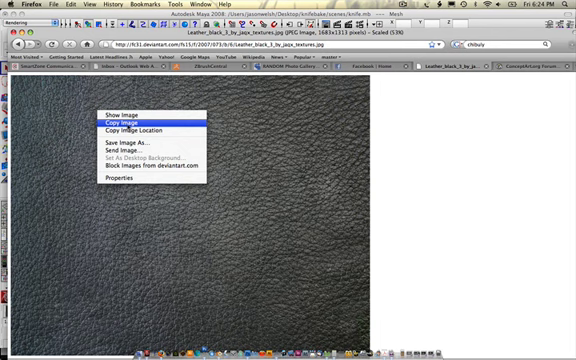
left_click(130, 120)
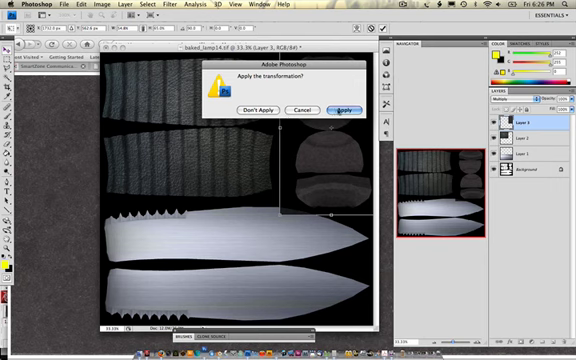
- Apply the leather layer's resize so it covers the knife's UV layout
left_click(342, 108)
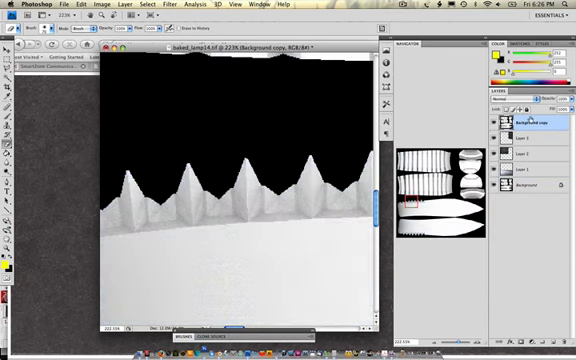
- Set the texture layers to Multiply so the baked knife shading shows through
left_click(512, 96)
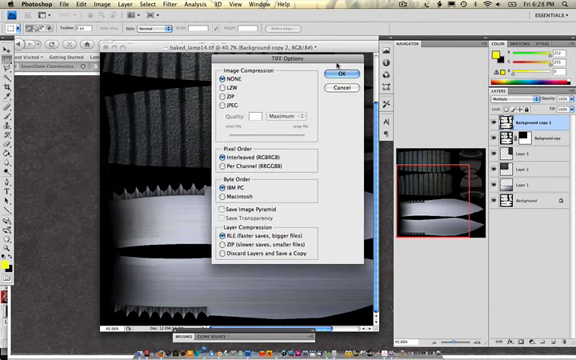
- Confirm the TIFF options to save the layered knife texture
left_click(340, 72)
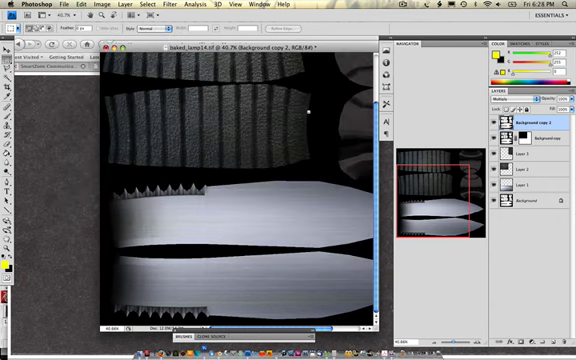